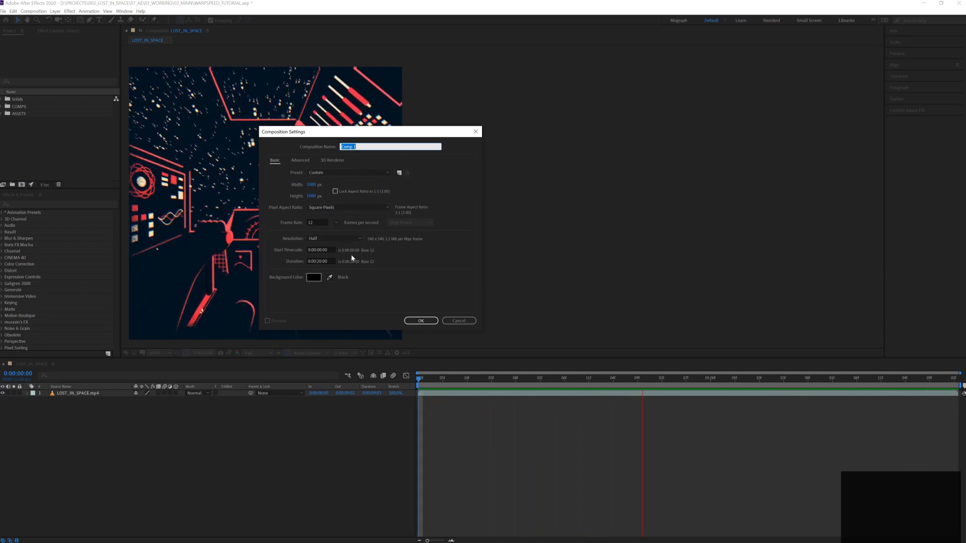
- Confirm the Composition Settings to create the square Comp 1
left_click(421, 320)
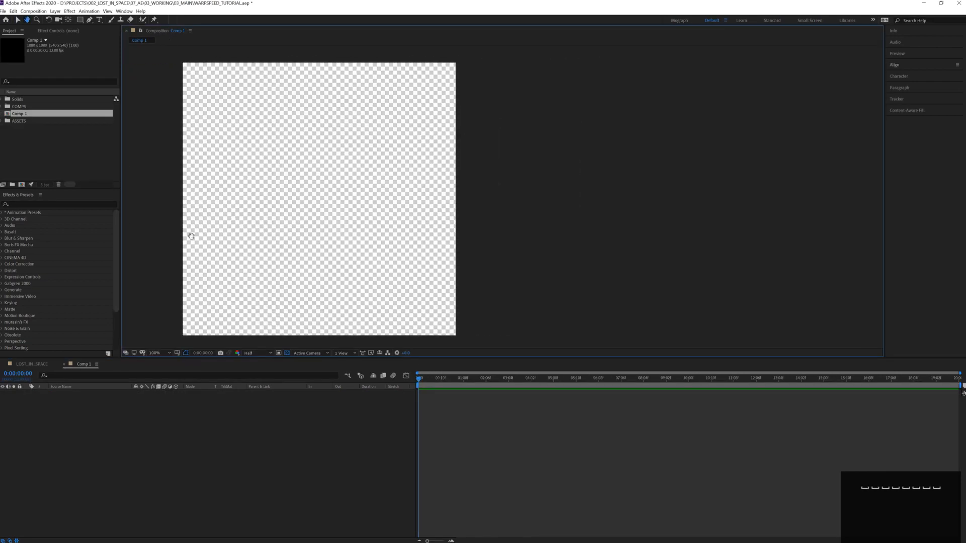
- Add a full-frame white solid layer to Comp 1 via Layer > New > Solid
left_click(34, 11)
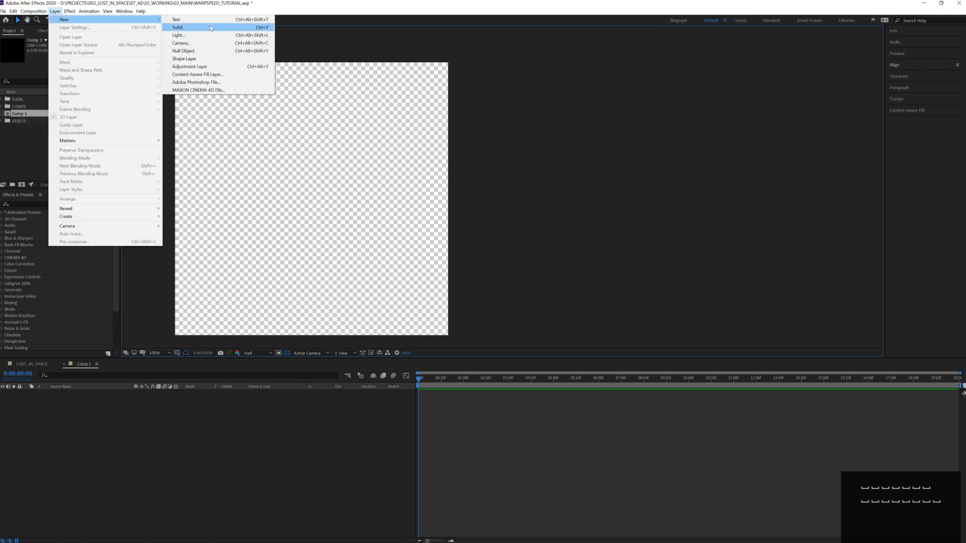
left_click(179, 27)
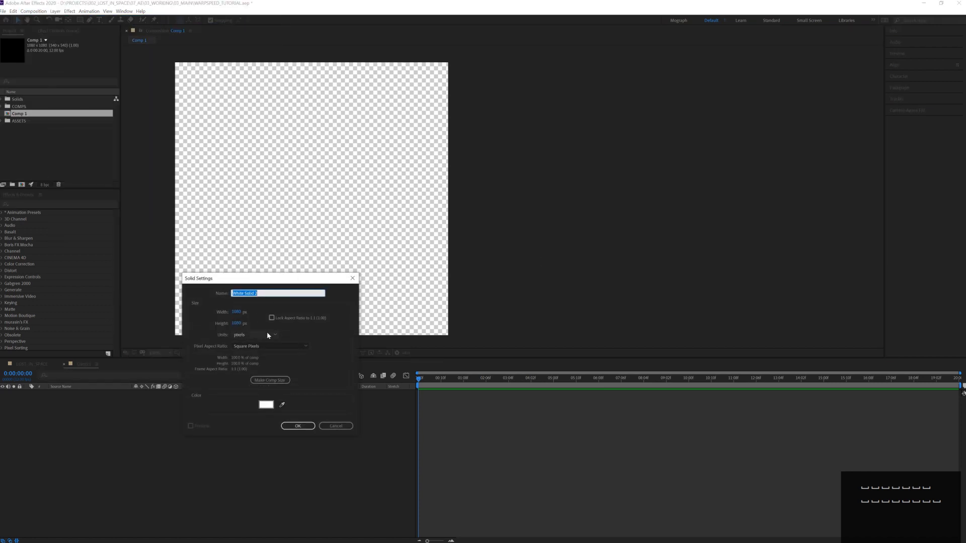
left_click(297, 425)
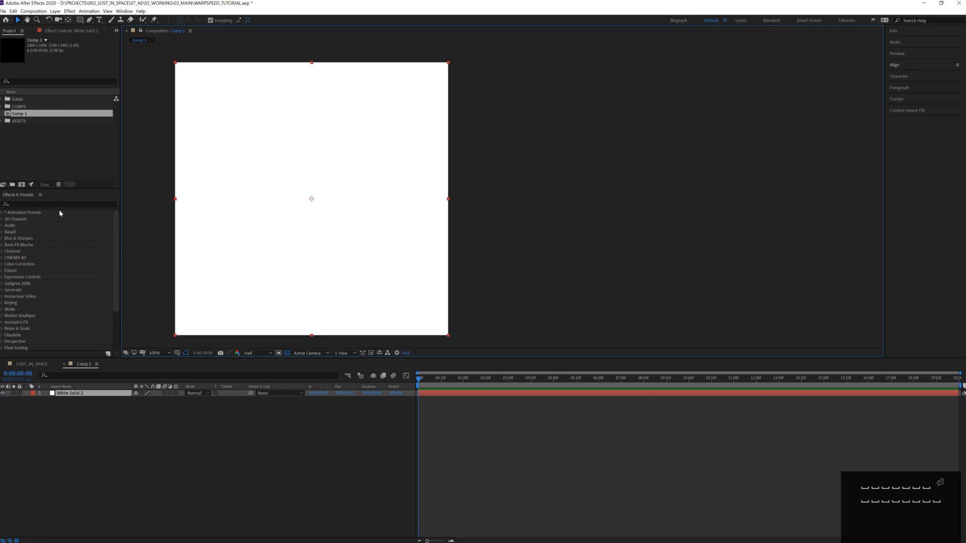
- Search 'cc st' in Effects & Presets and apply CC Star Burst to the white solid
left_click(59, 203)
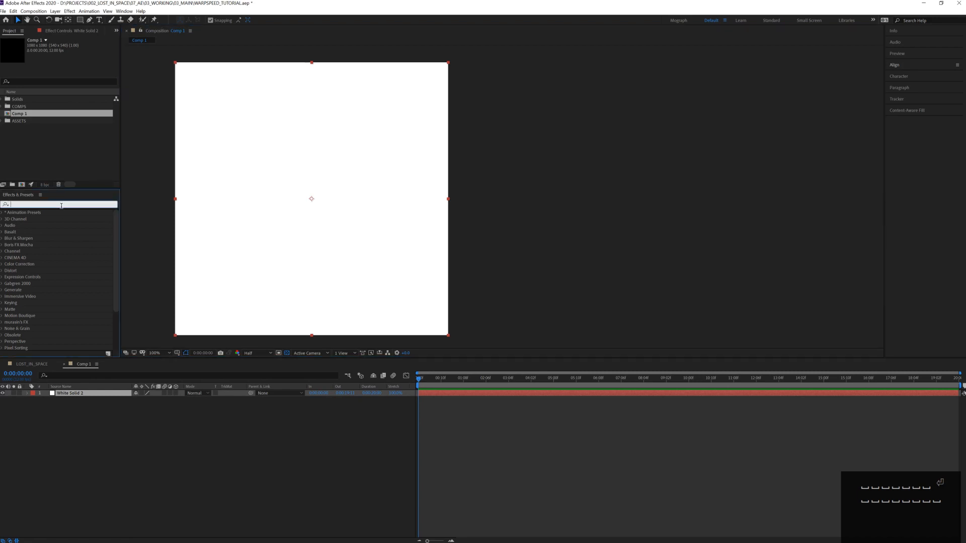
type("cc_st")
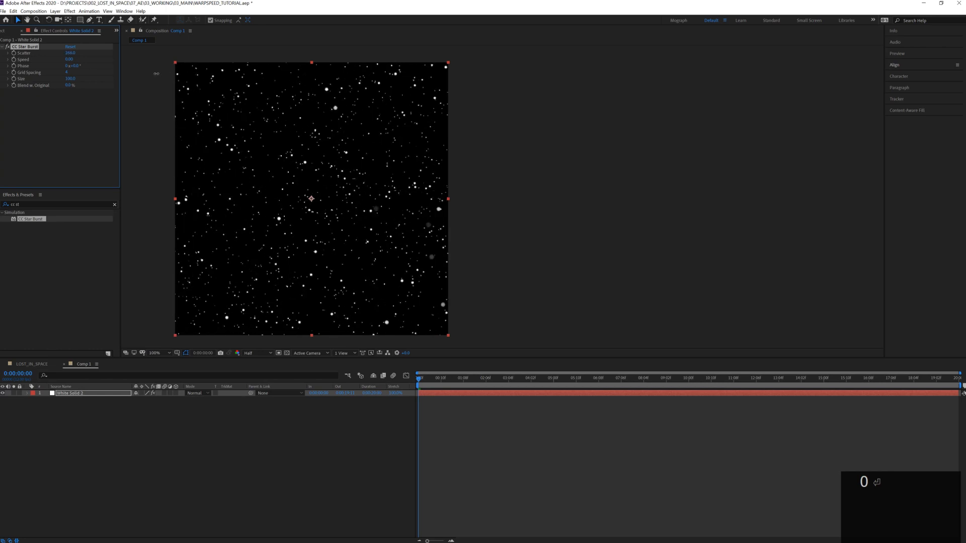
left_click(70, 52)
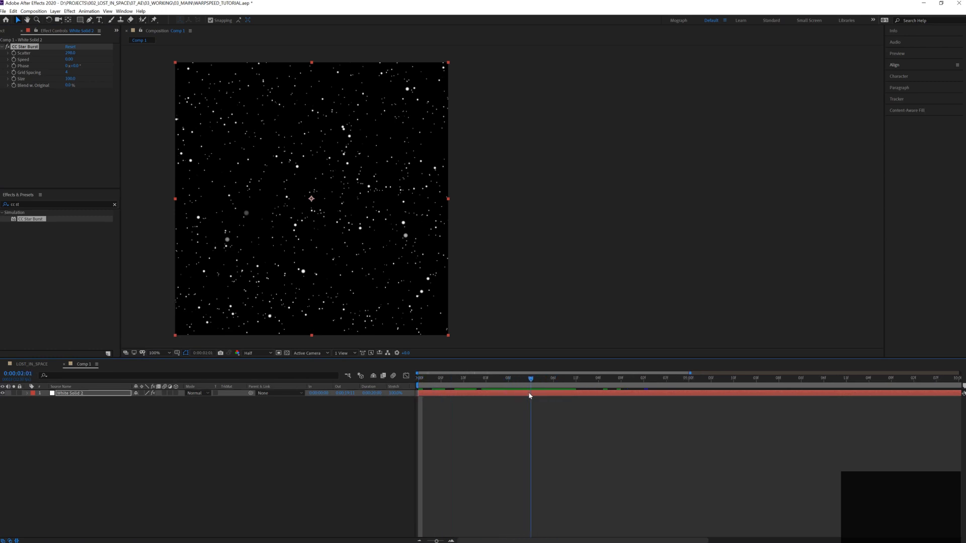
- Keyframe CC Star Burst Speed at 1s and 5s with different values
left_click(473, 378)
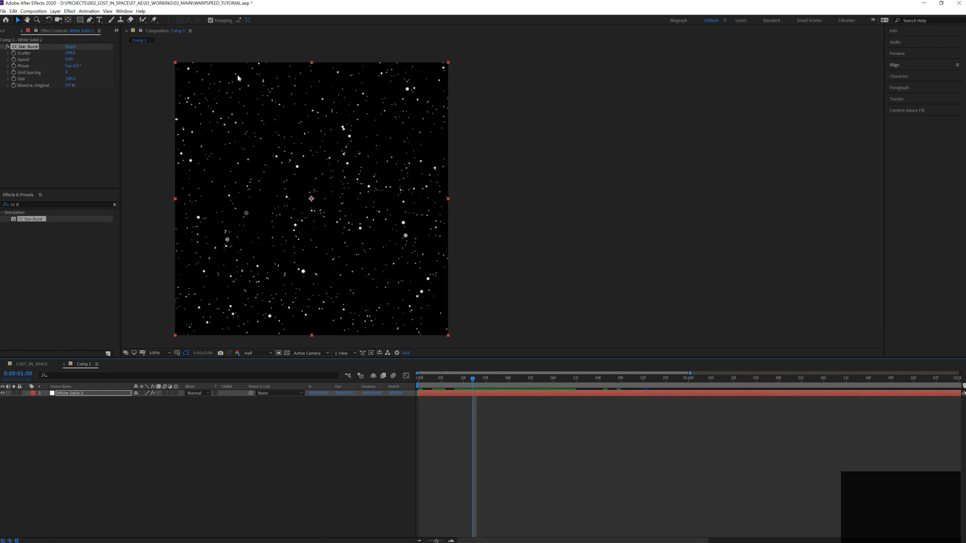
mouse_move(15, 64)
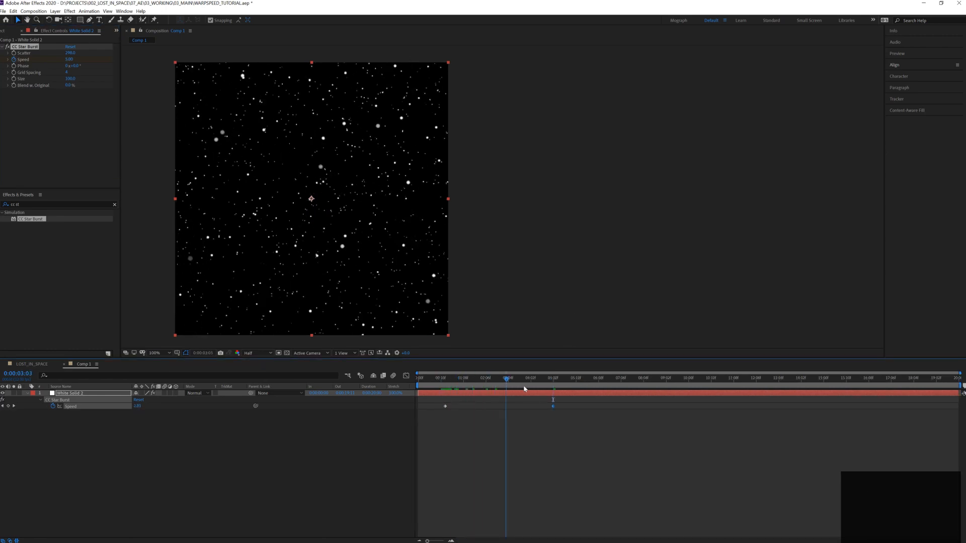
left_click(666, 378)
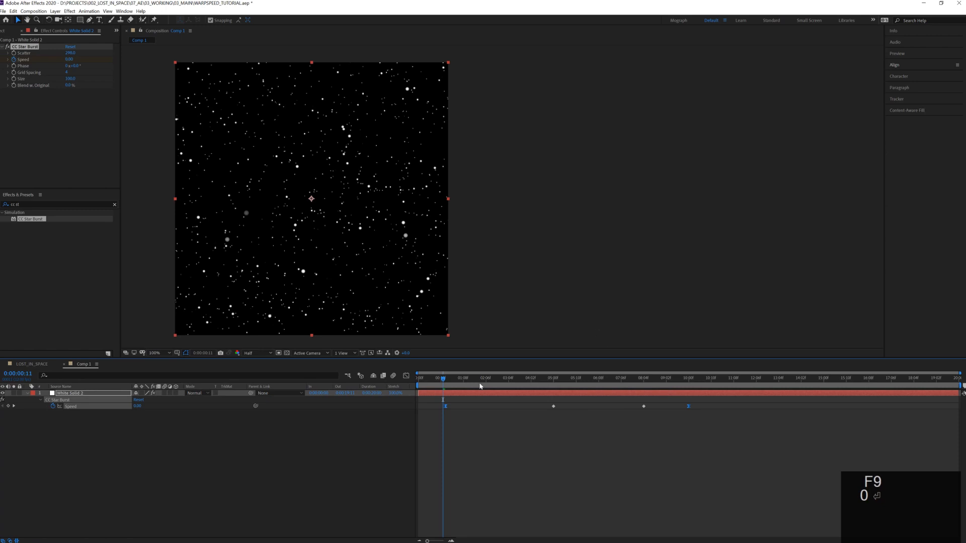
- Add Speed keyframes at 8s and 10s and ease the outer keys
left_click(406, 376)
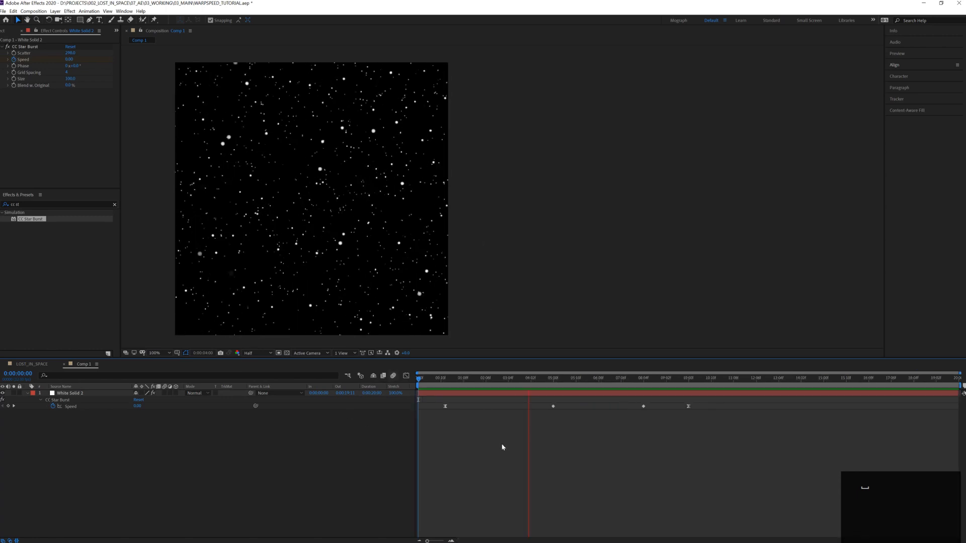
left_click(562, 378)
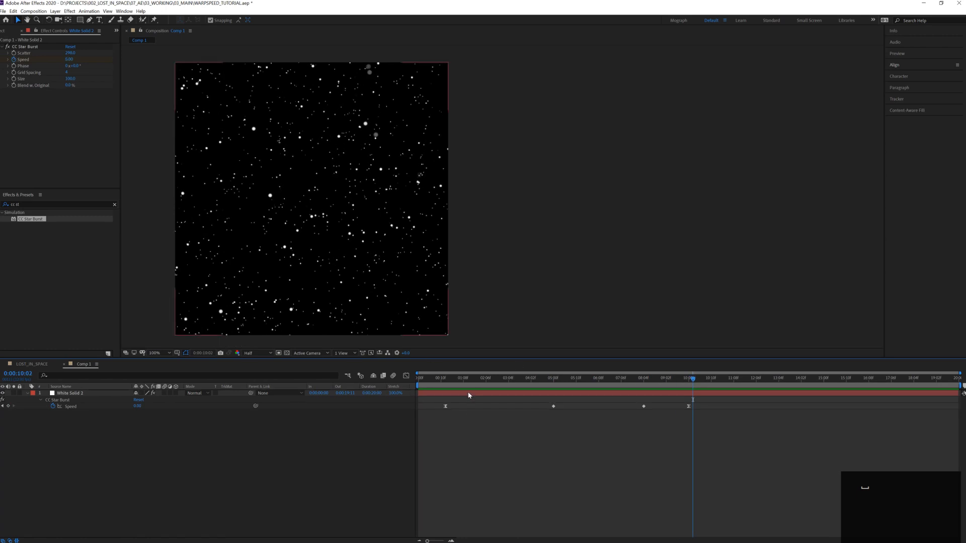
- Search 'echo' and double-click Echo to apply it beneath CC Star Burst
left_click(69, 393)
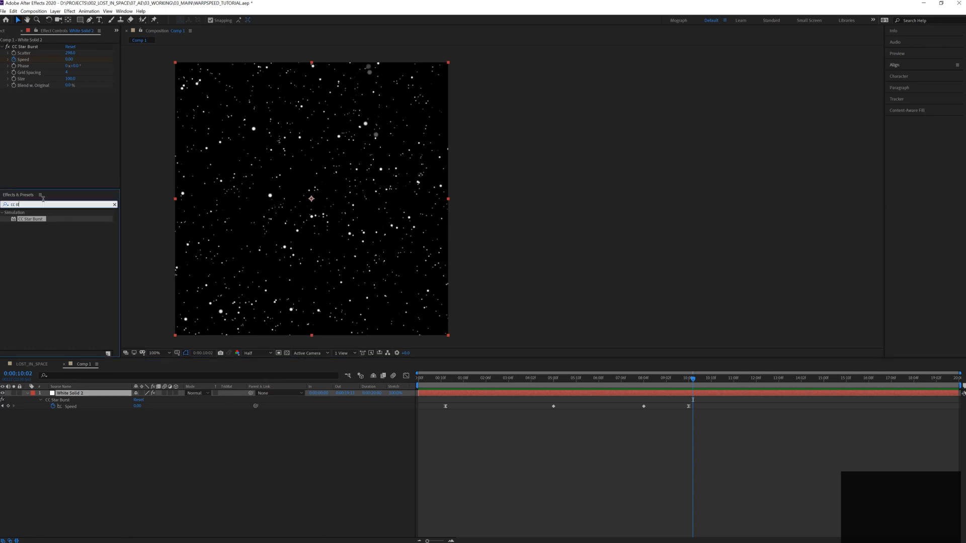
type("echo")
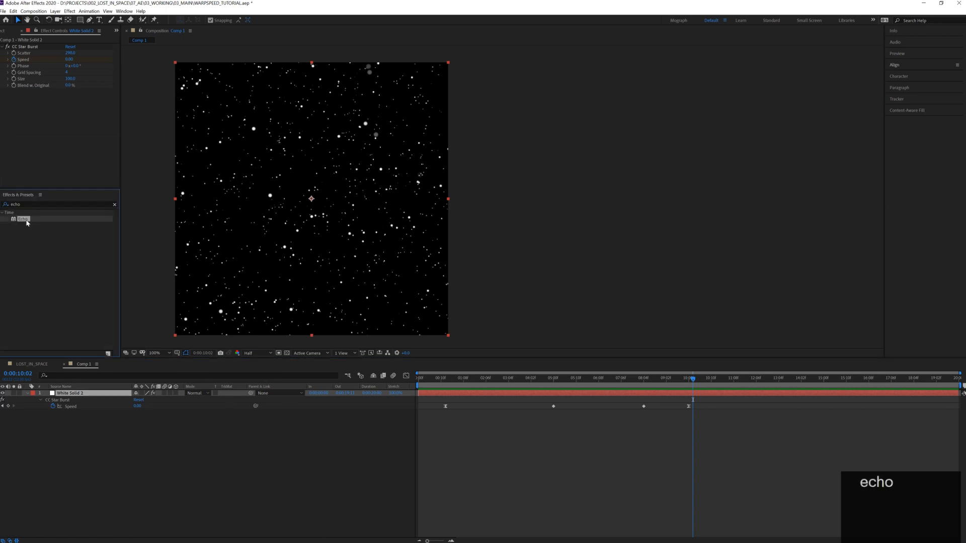
double_click(22, 219)
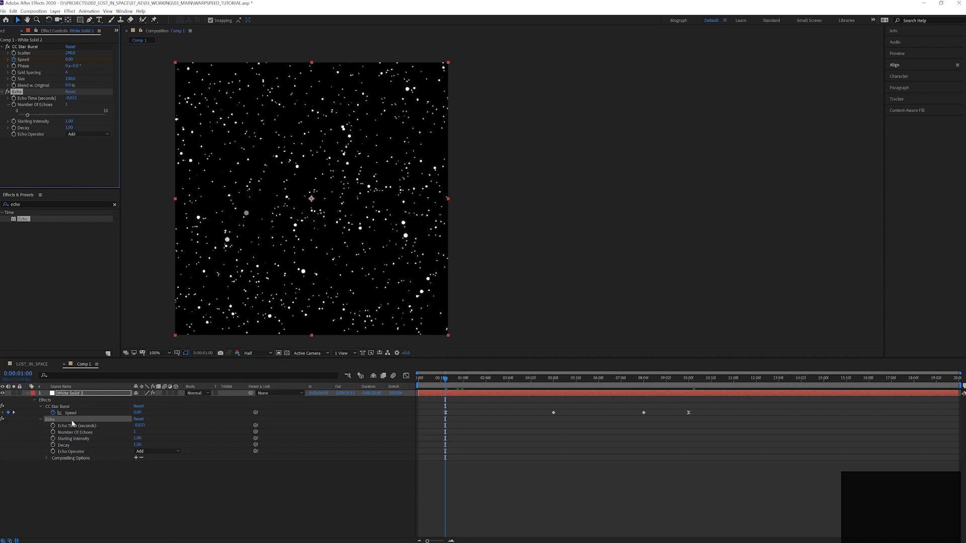
mouse_move(53, 432)
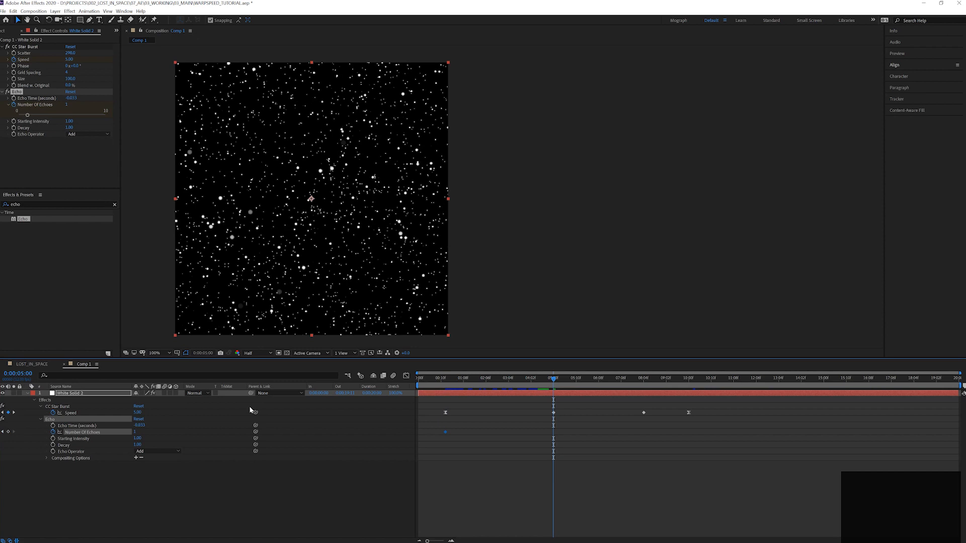
- Set Echo Time to -0.001 and keyframe Number Of Echoes up to 100 by 5s
left_click(139, 431)
type("00")
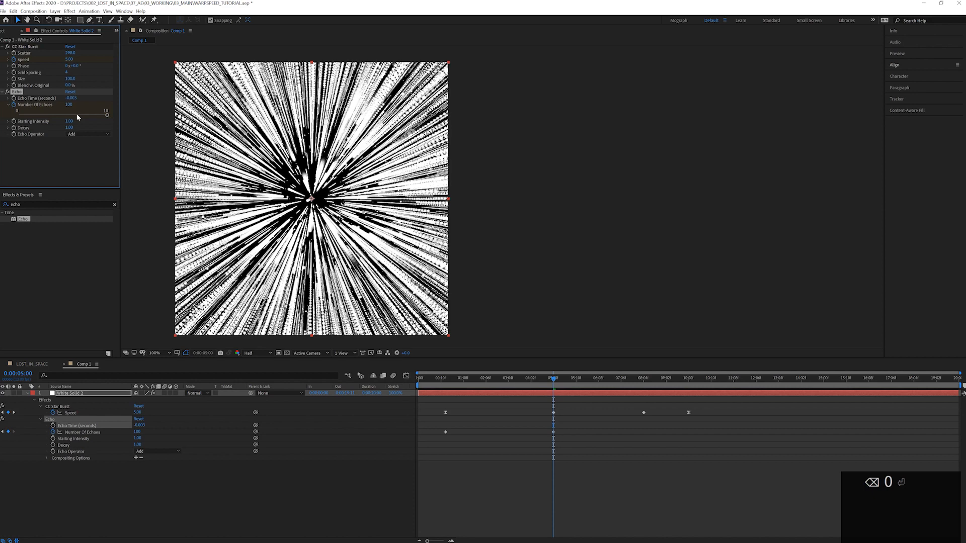
left_click(72, 98)
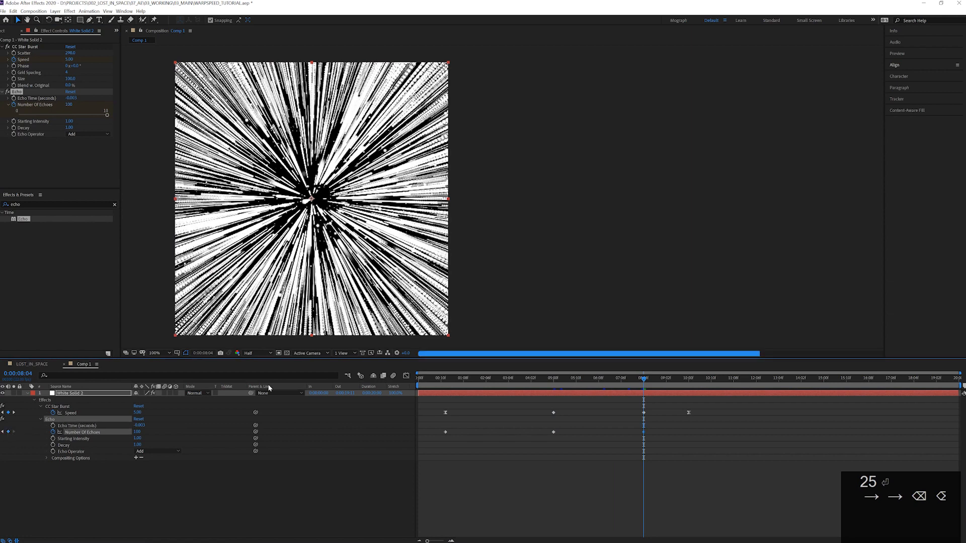
- Add Number Of Echoes keyframes at 8s and 10s, returning to 1, with Easy Ease
left_click(696, 377)
type("1")
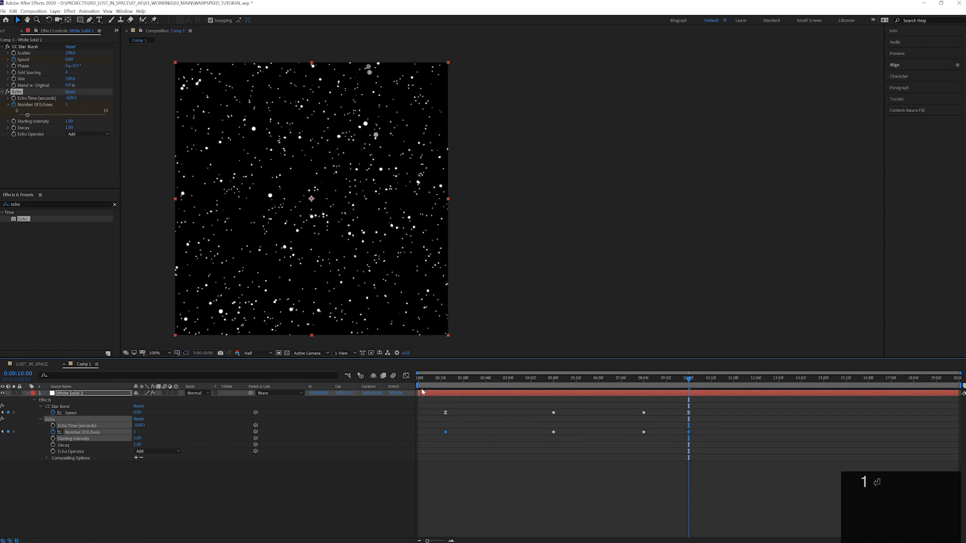
key("F9")
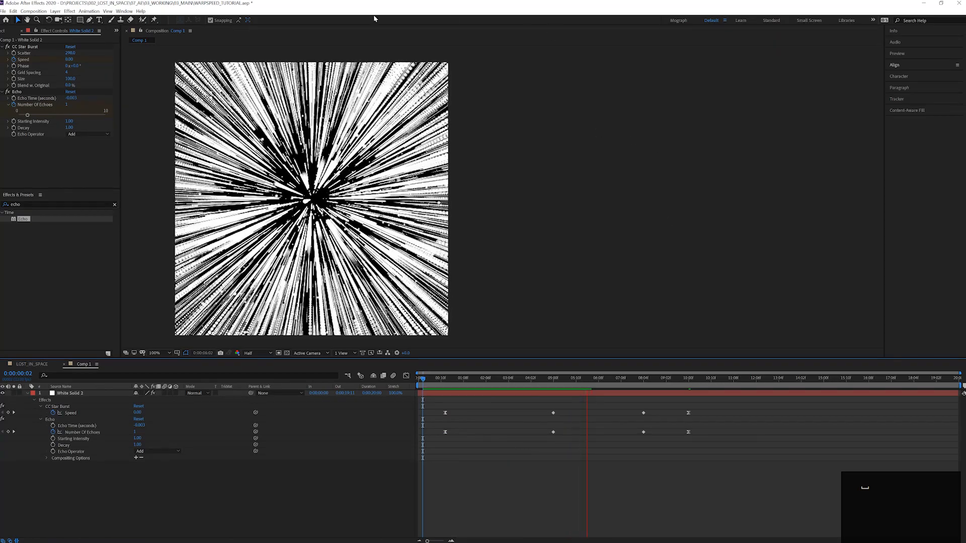
- Show the Preview panel from the Window menu
left_click(124, 11)
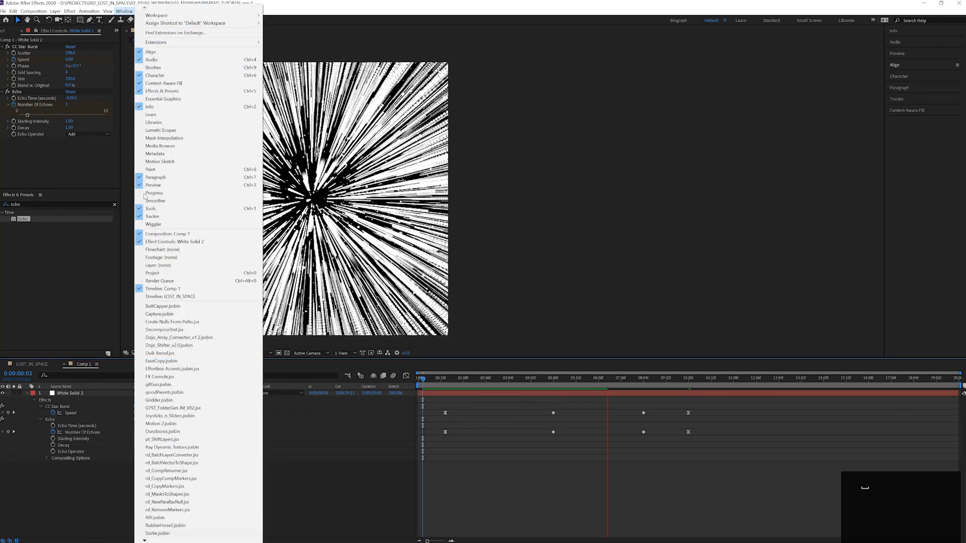
mouse_move(153, 185)
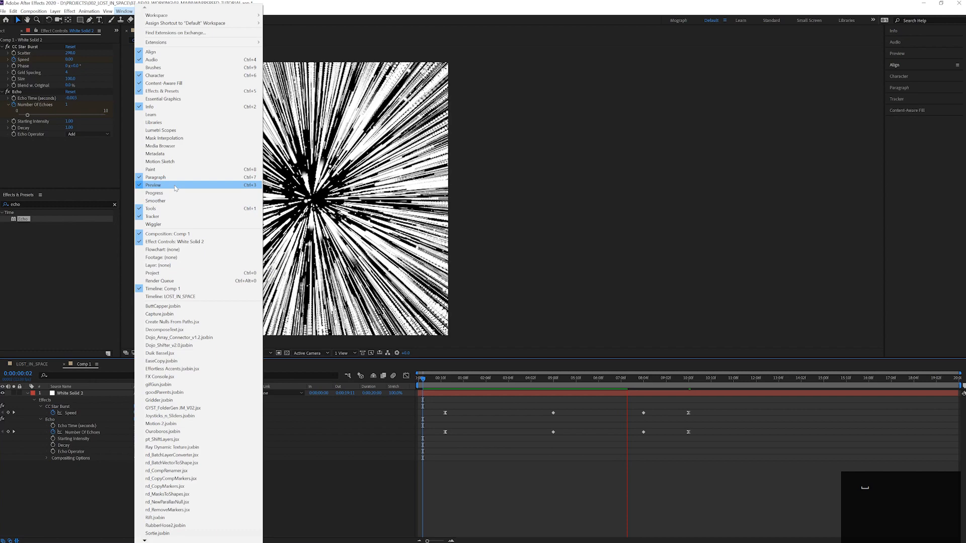
left_click(153, 185)
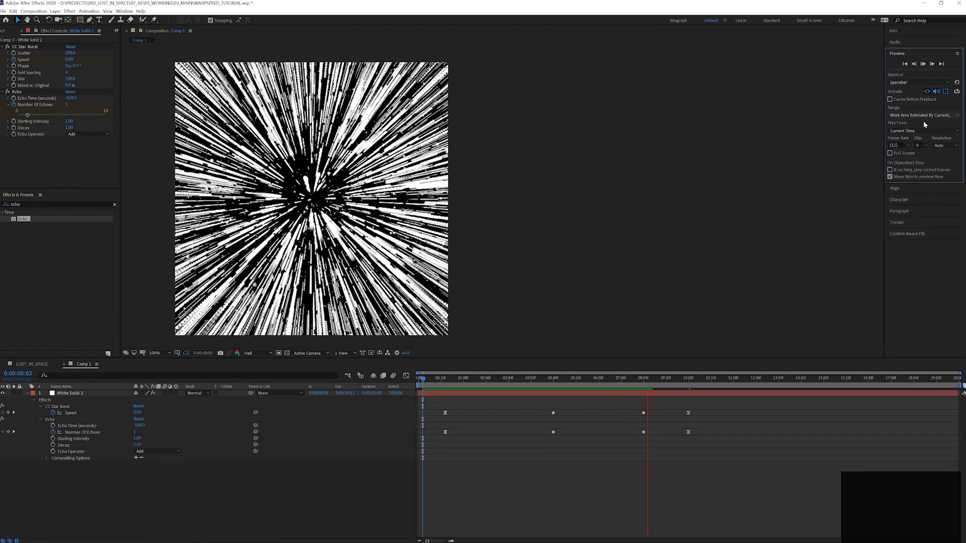